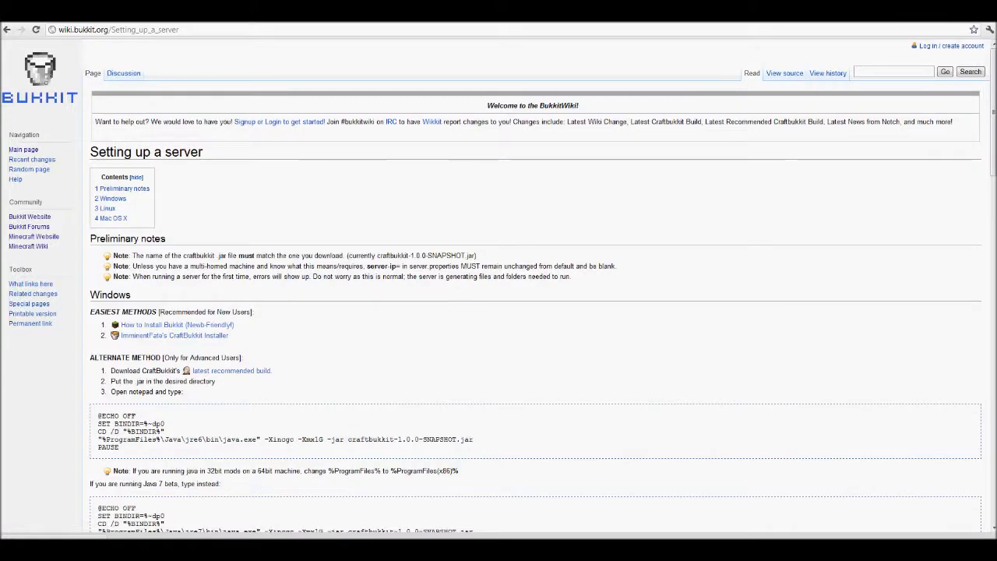
Step: Download craftbukkit.jar via the 'latest recommended build' link in the Windows setup section
scroll(down, 3)
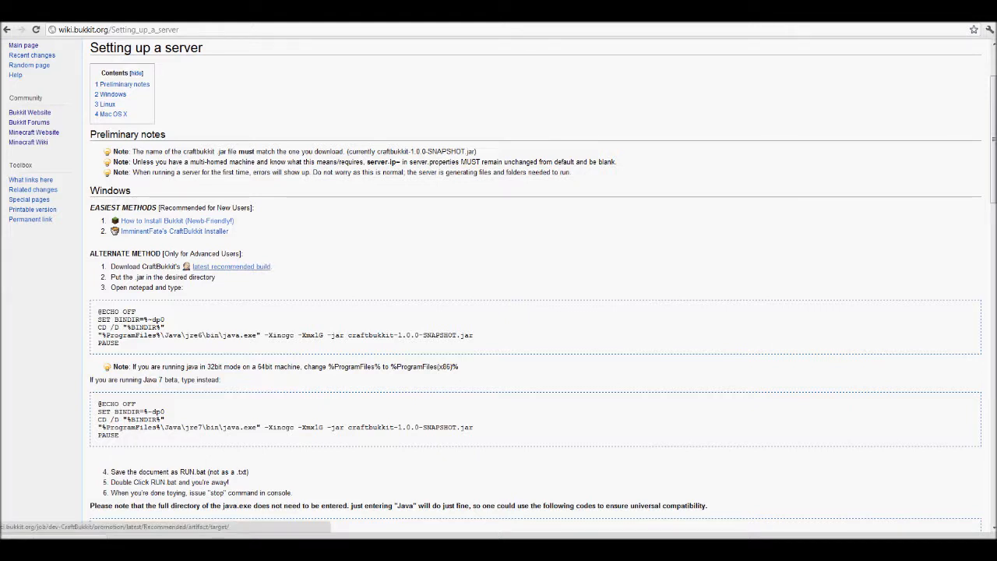
click(230, 266)
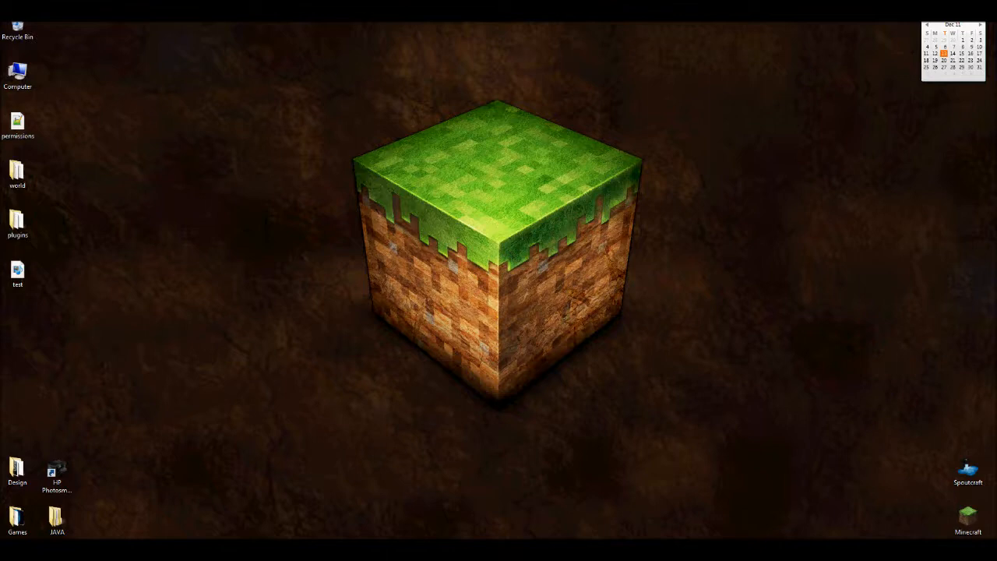
Step: Create a new desktop folder named BukkitServer for the craftbukkit jar and open it
click(17, 224)
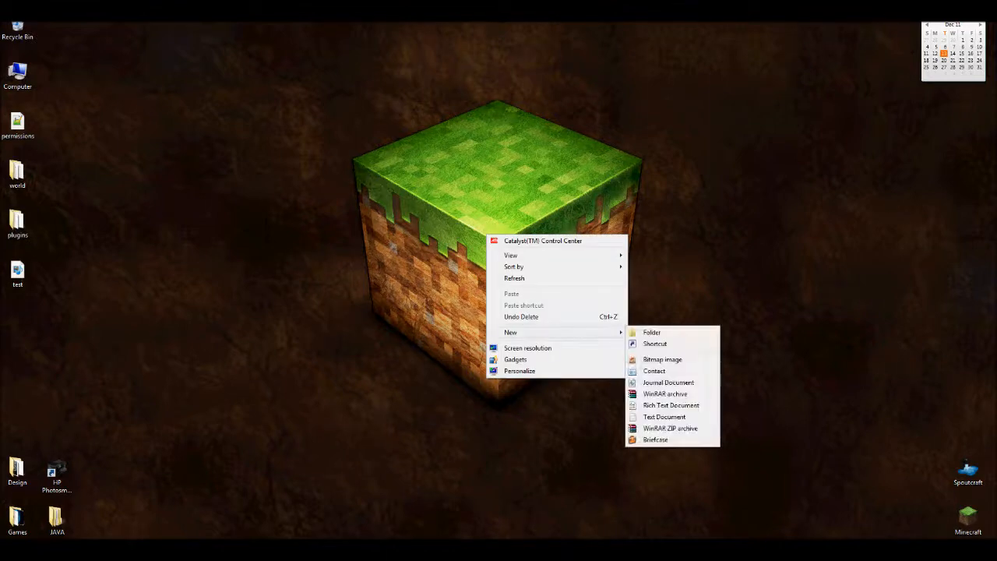
click(651, 334)
text(BukkitSever)
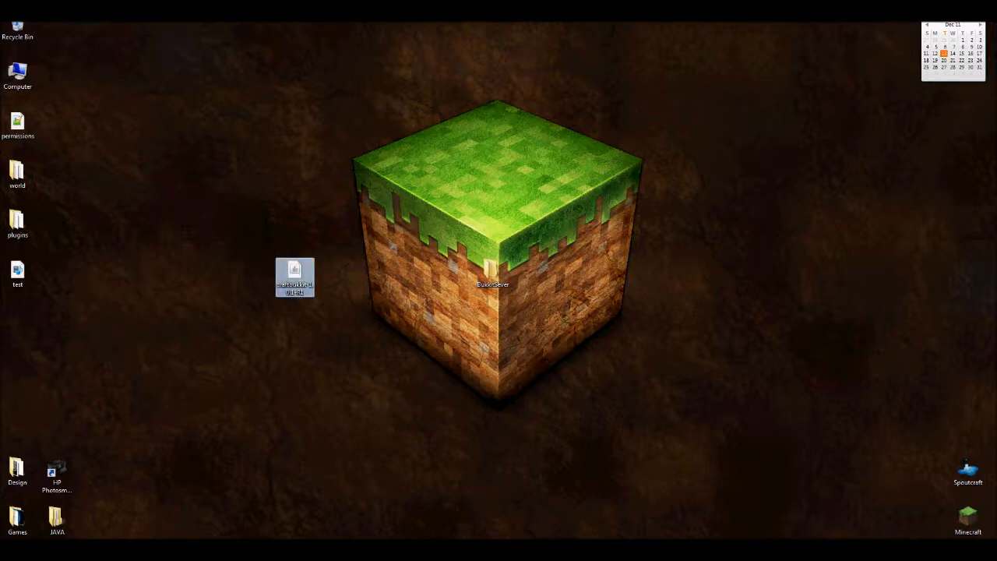
mouse_move(296, 278)
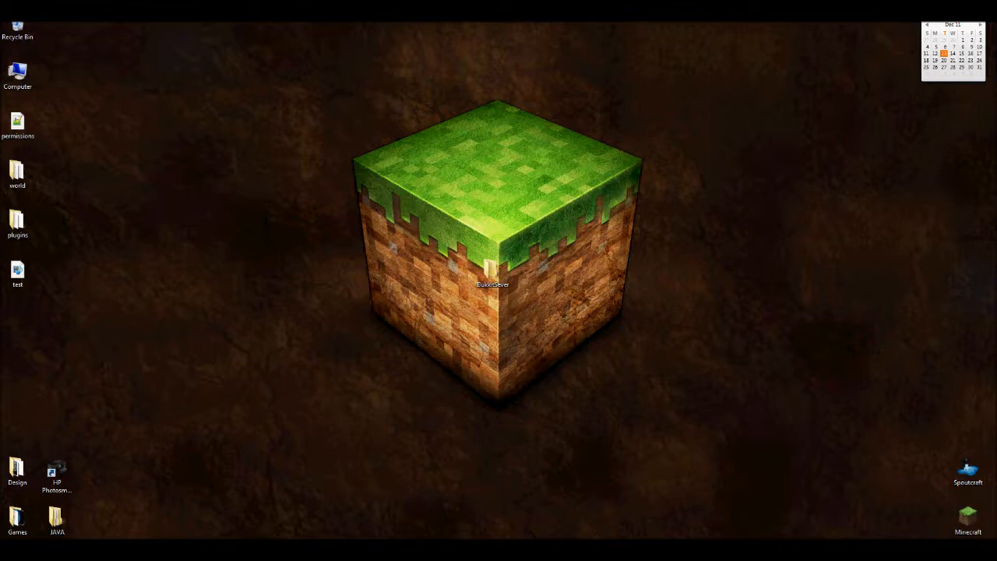
click(492, 273)
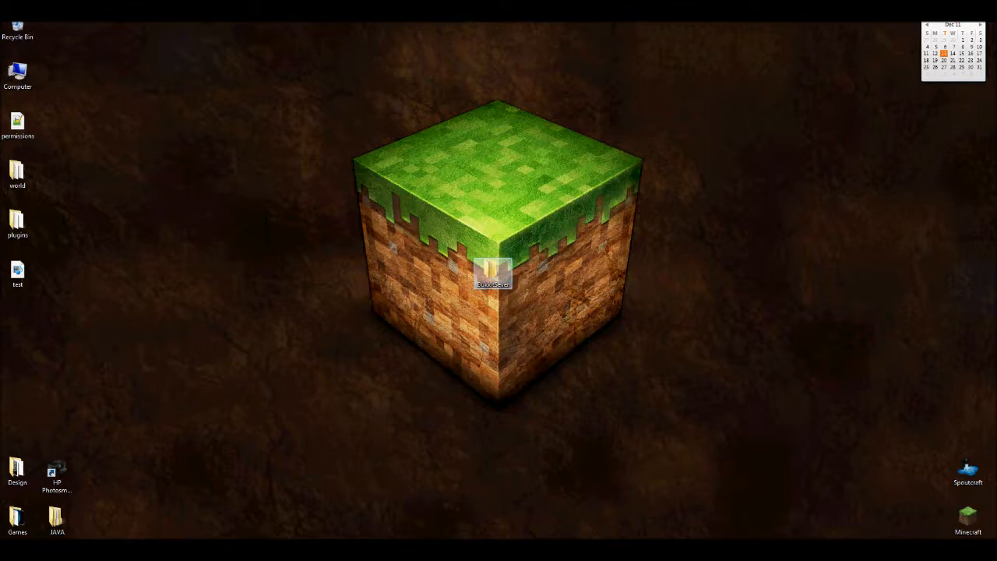
double_click(493, 277)
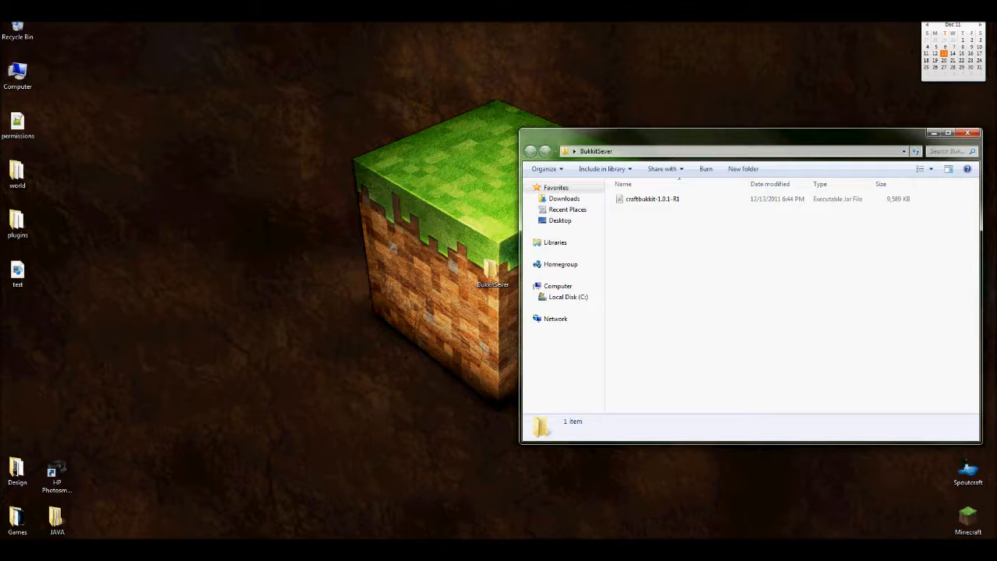
Step: Launch Notepad from the Start Menu search for 'notepad'
click(8, 557)
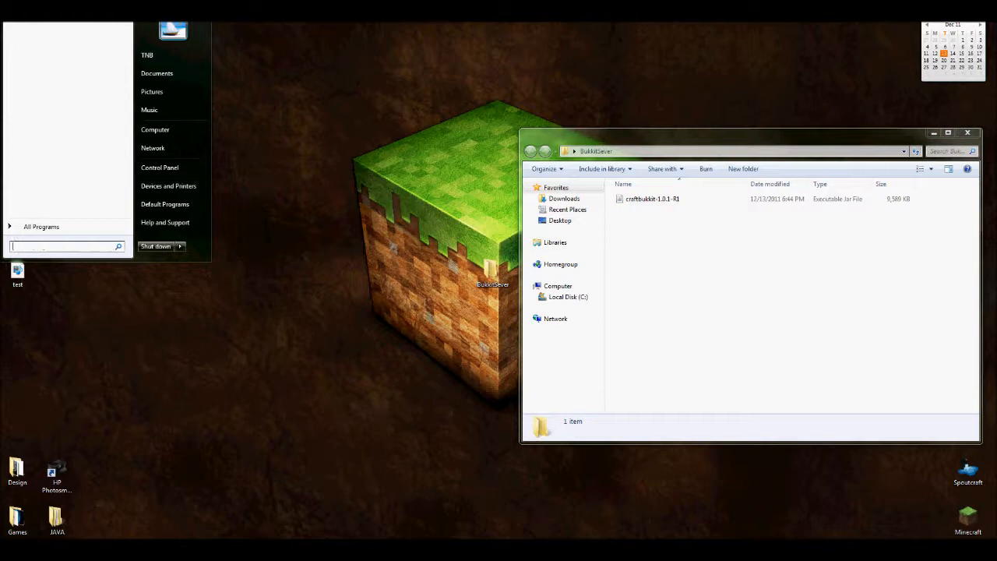
text(notp)
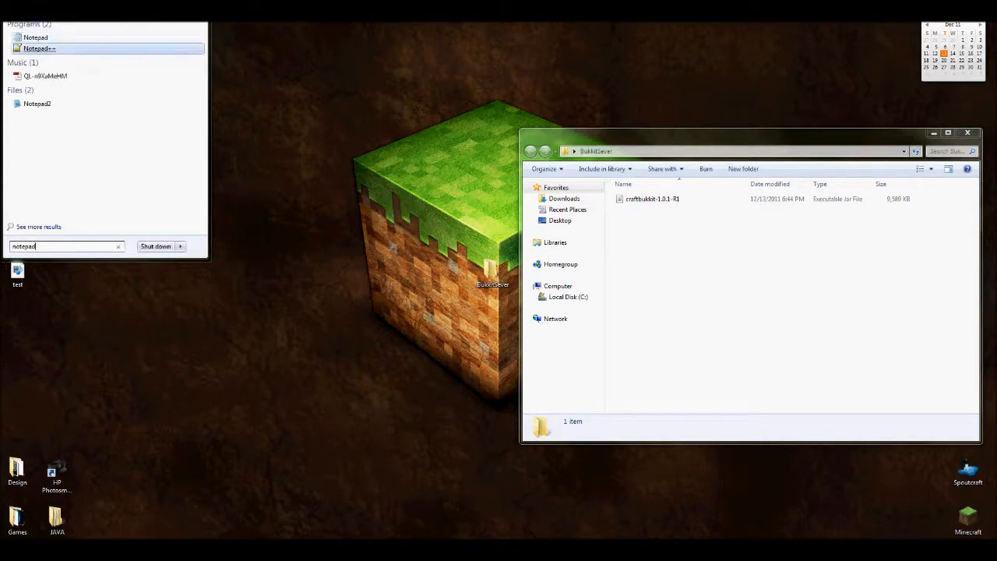
click(35, 37)
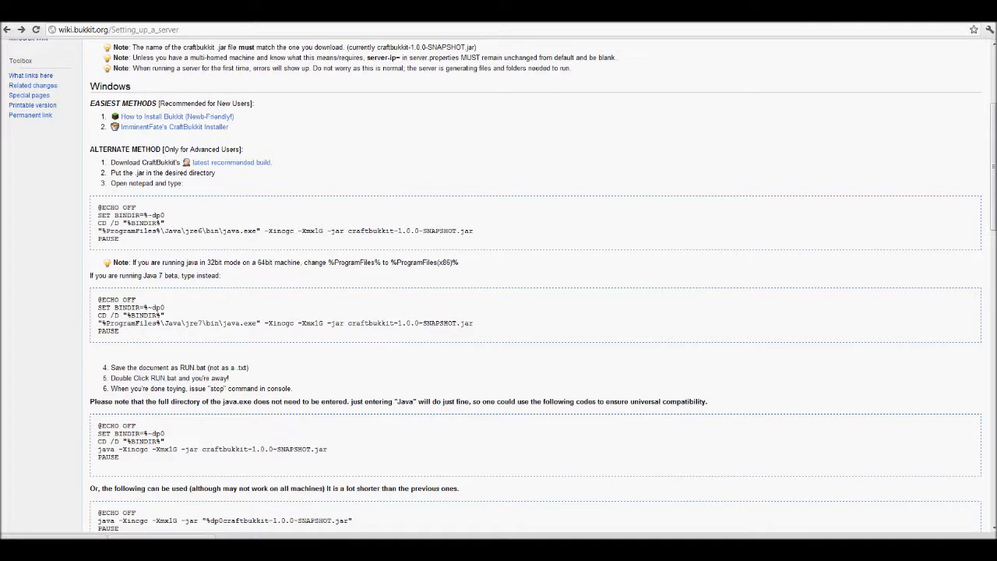
drag(96, 207, 474, 239)
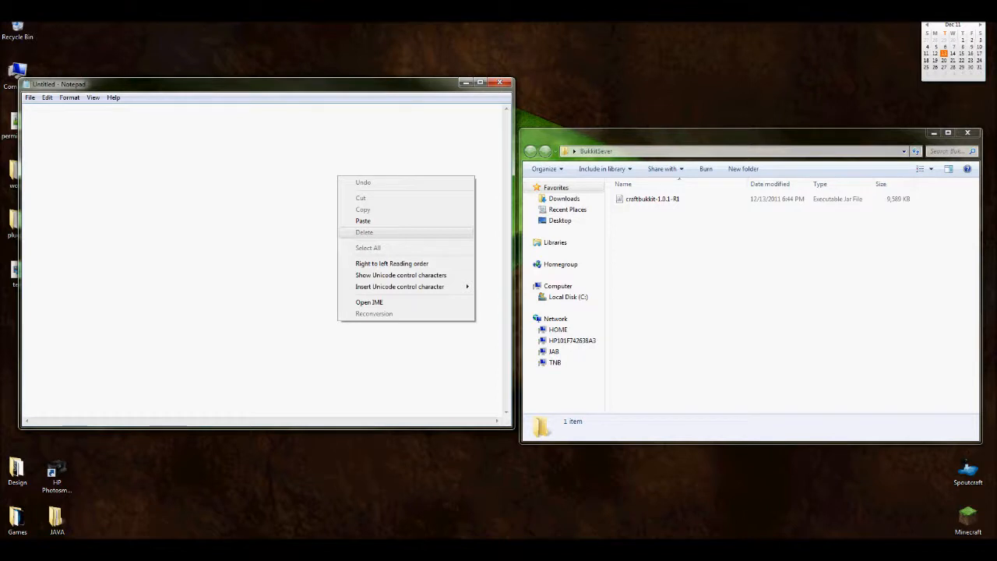
Step: Paste the startup script and point it at craftbukkit-1.0.1-R1.jar instead of the snapshot jar
click(363, 222)
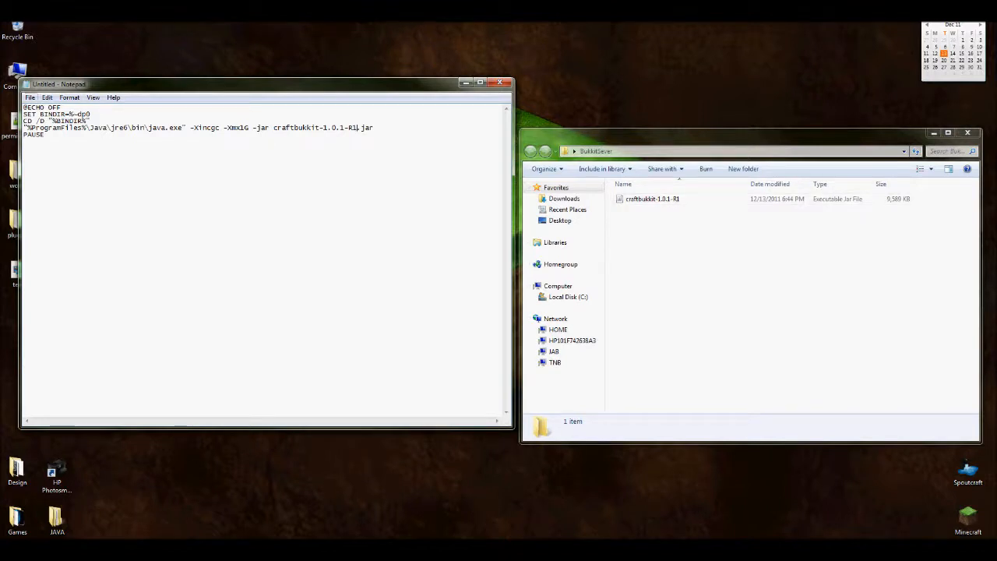
click(30, 96)
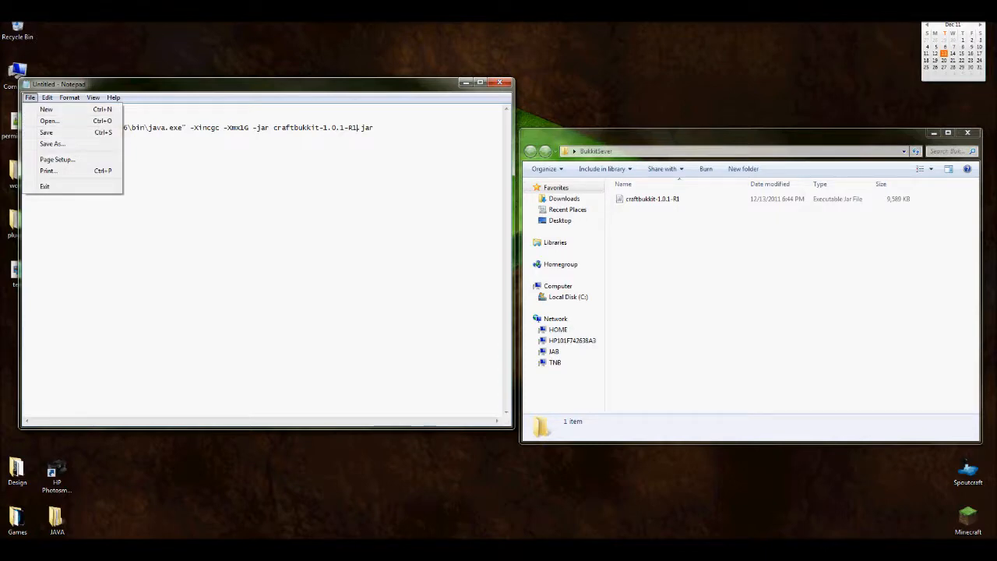
Step: Save the script to the desktop as RUN.bat with Save as type All Files
click(53, 143)
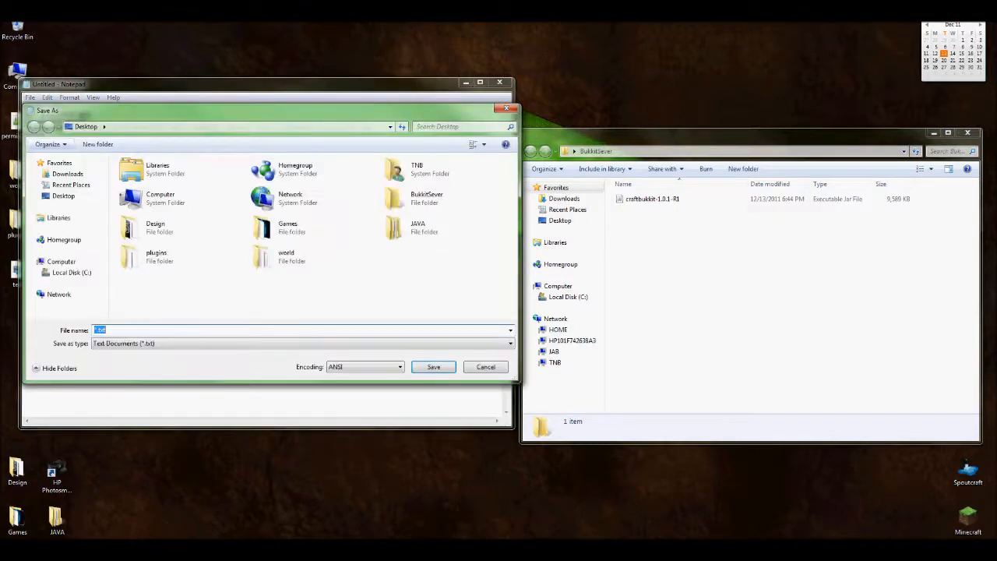
text(1)
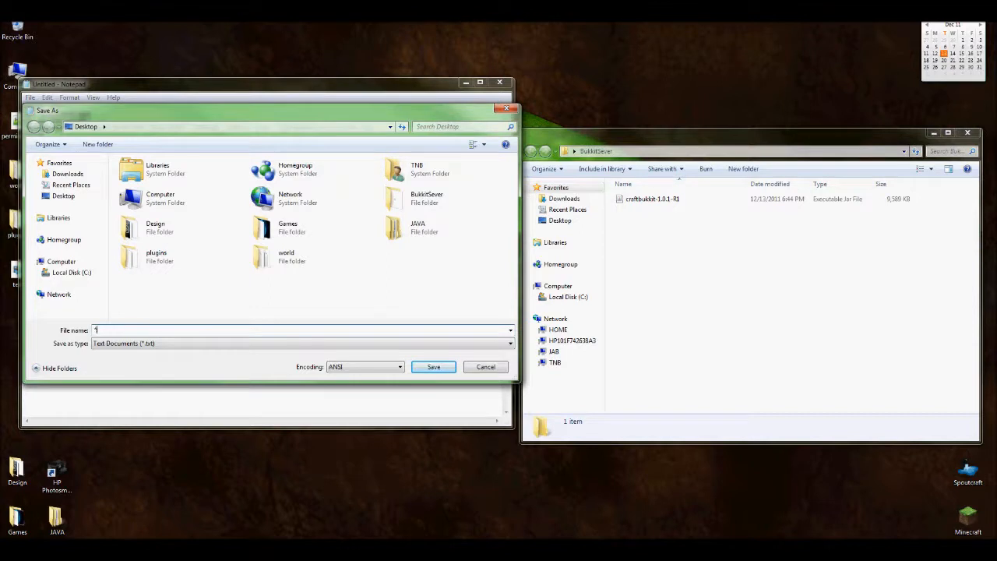
text(Ru)
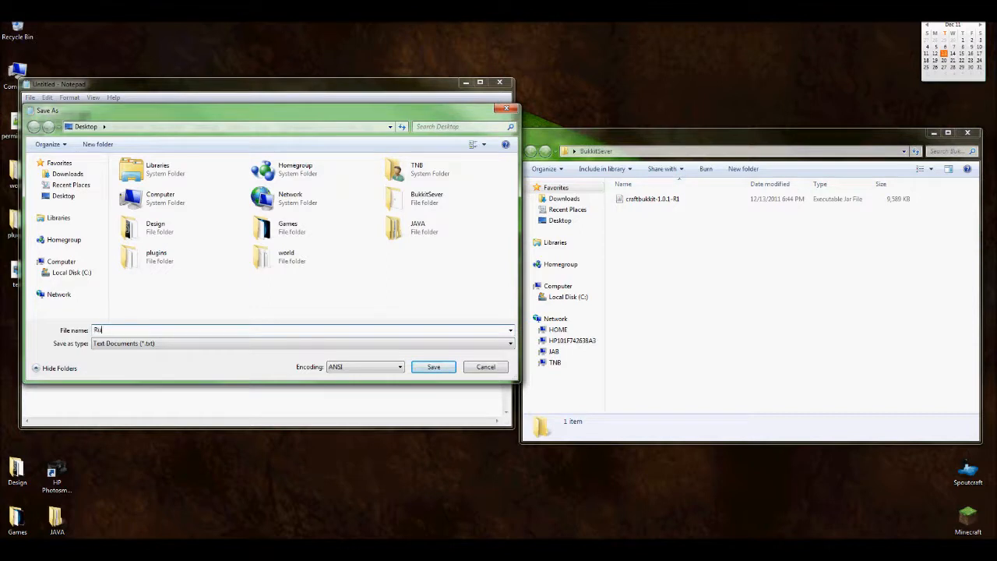
text(UN.B)
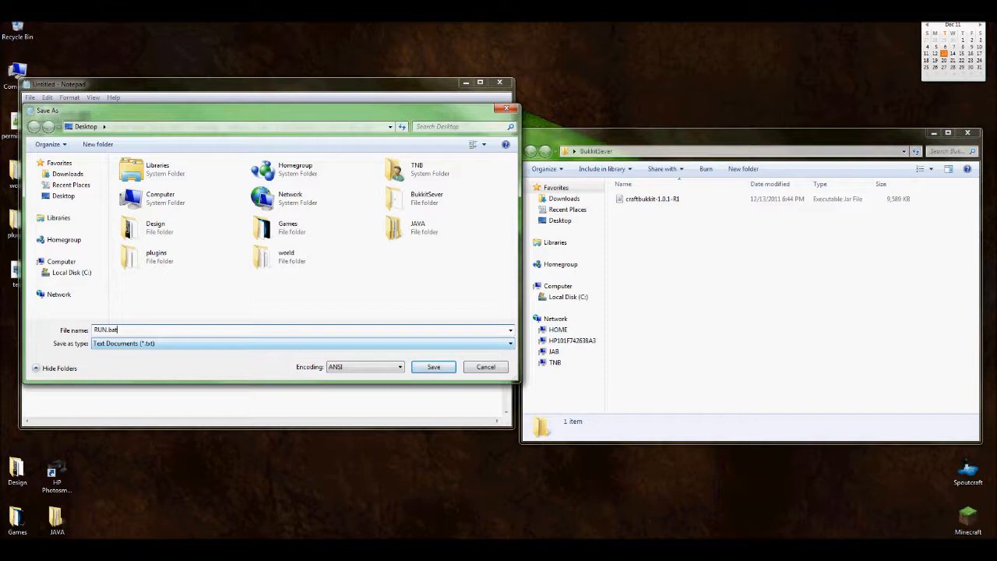
click(507, 344)
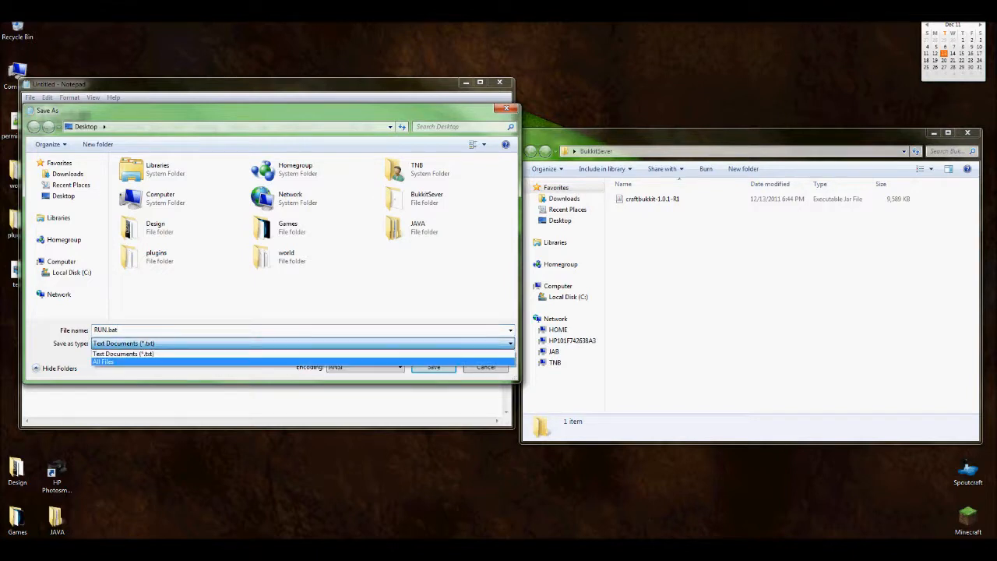
click(103, 362)
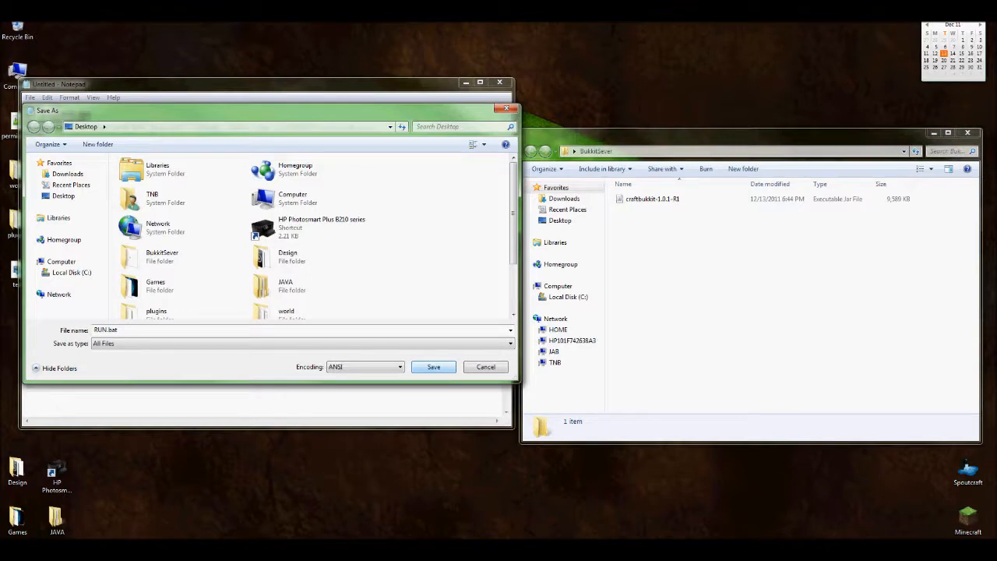
click(433, 367)
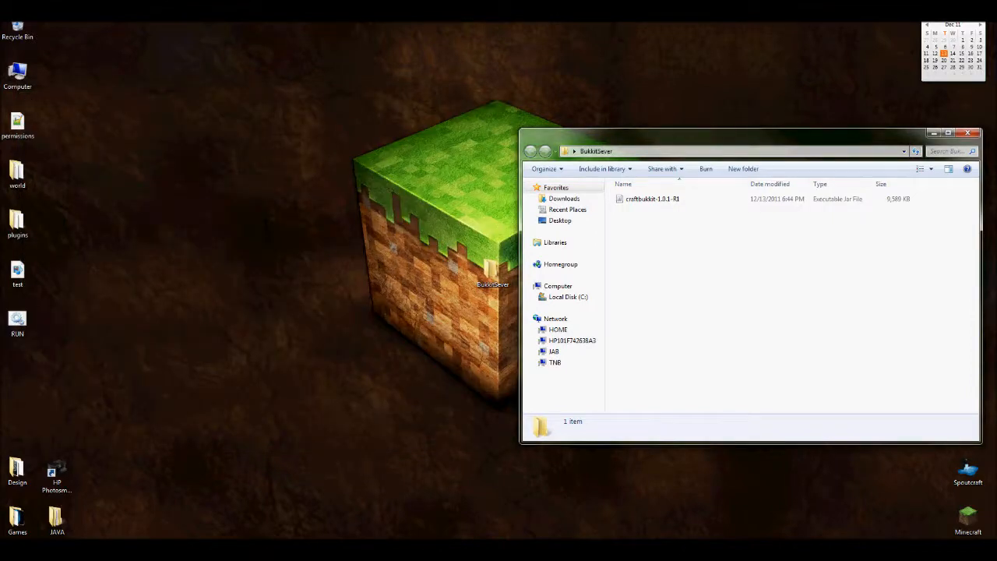
Step: Move RUN.bat into BukkitServer and run it to generate the world, plugins and server files
click(17, 321)
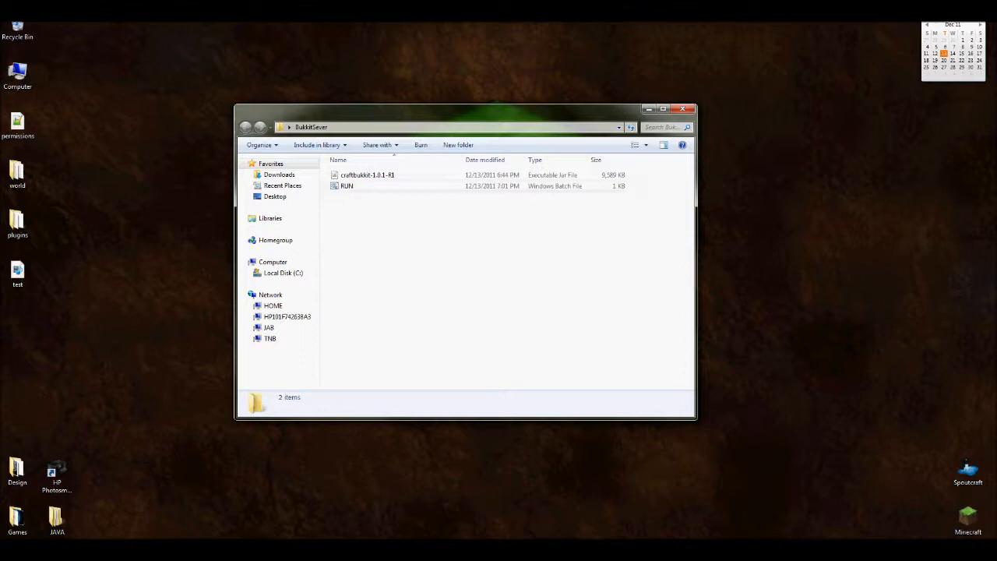
double_click(345, 186)
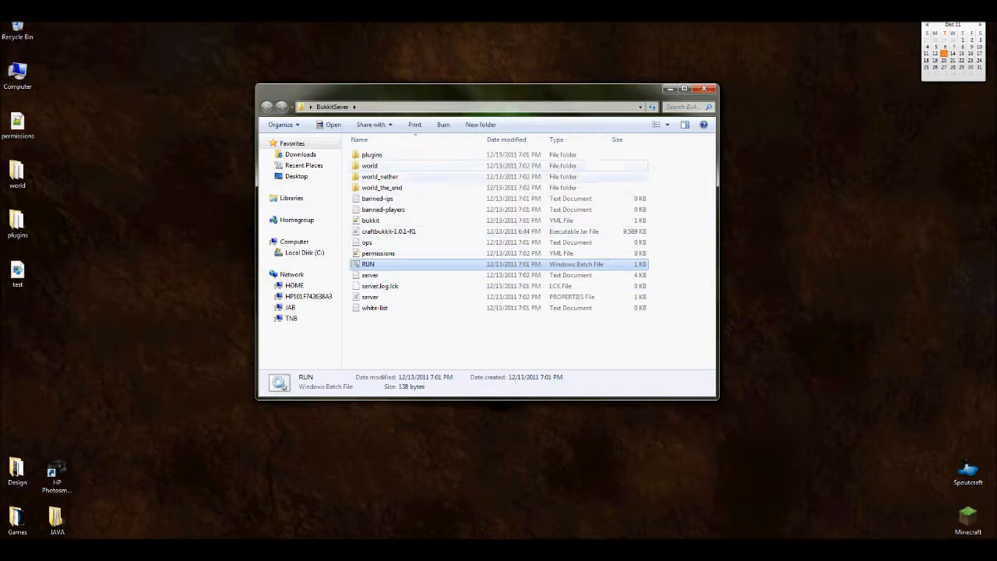
mouse_move(369, 165)
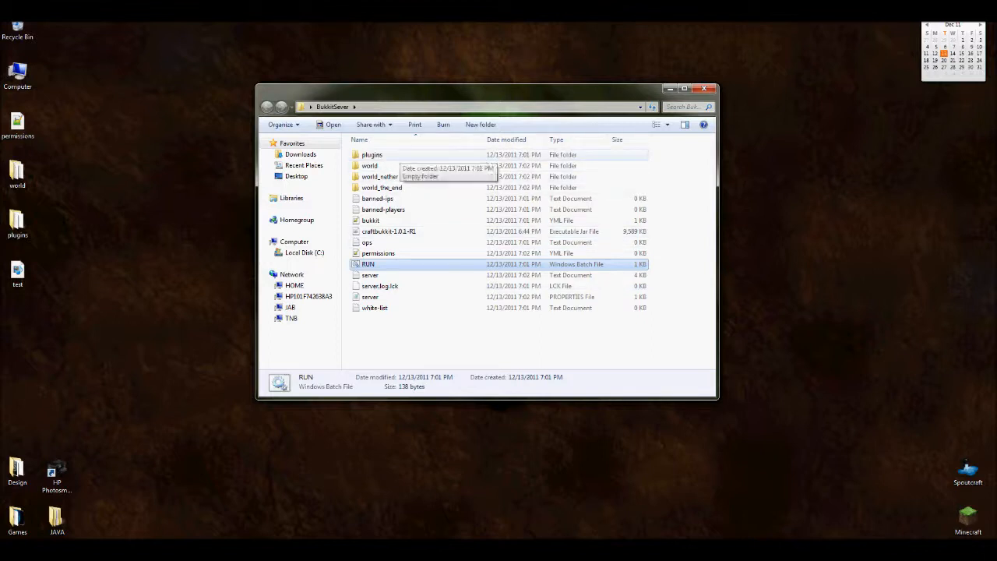